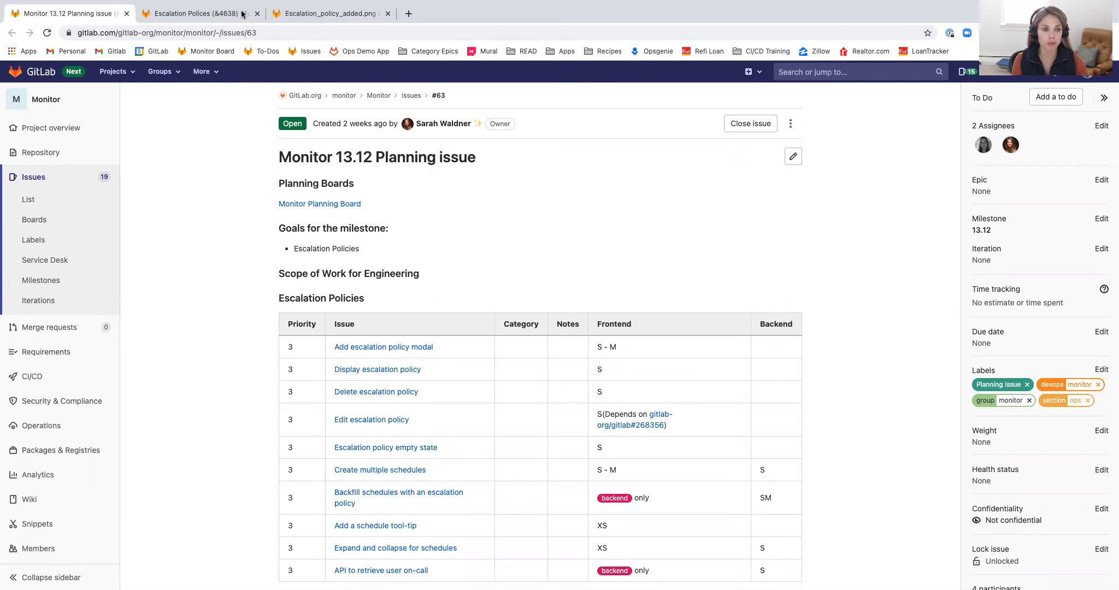
Step: View the Escalation Polices (&4638) epic, then the escalation policy design mockup image
{"action": "left_click", "coordinate": [190, 13]}
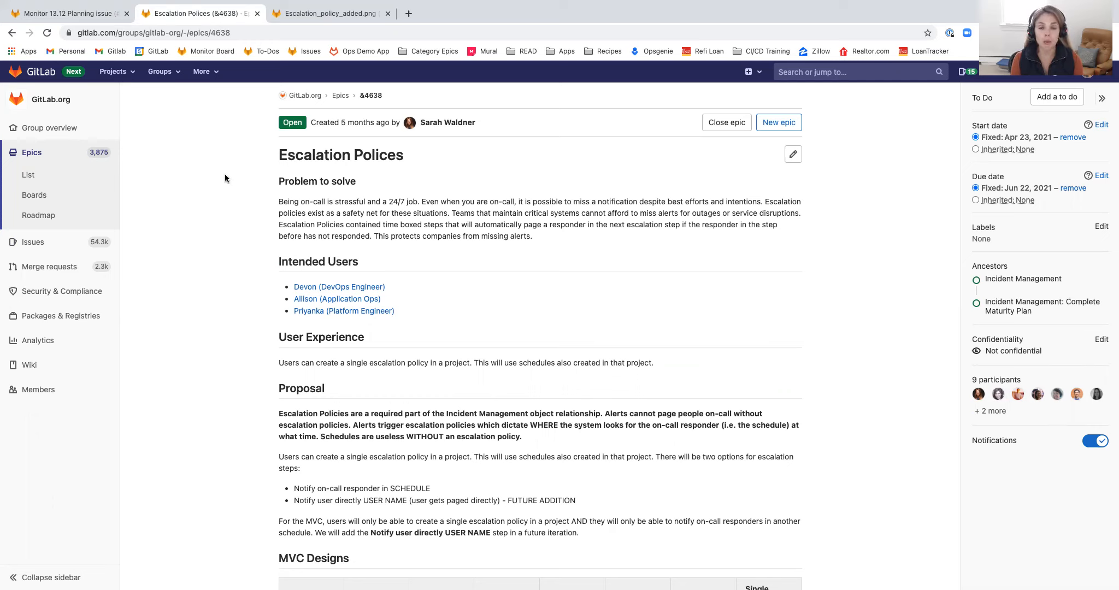
{"action": "mouse_move", "coordinate": [225, 177]}
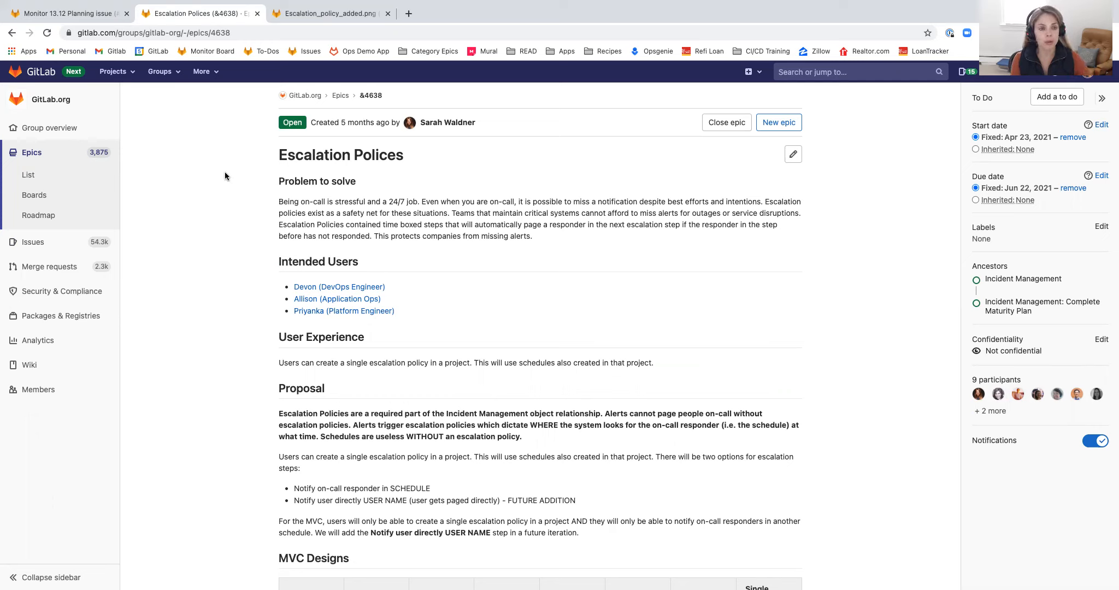
{"action": "left_click", "coordinate": [328, 13]}
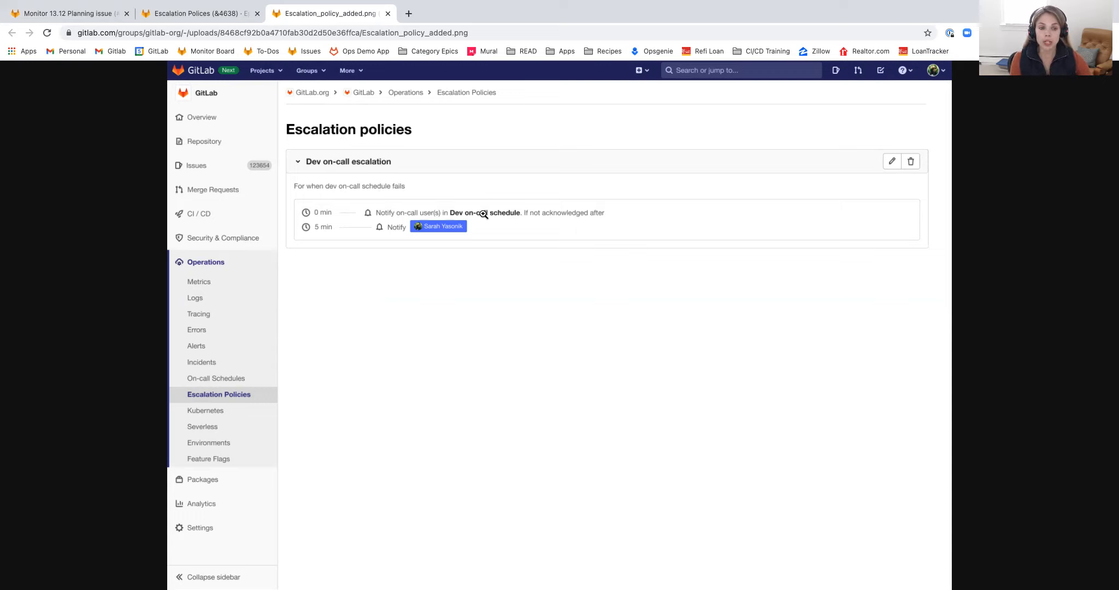
{"action": "mouse_move", "coordinate": [523, 240]}
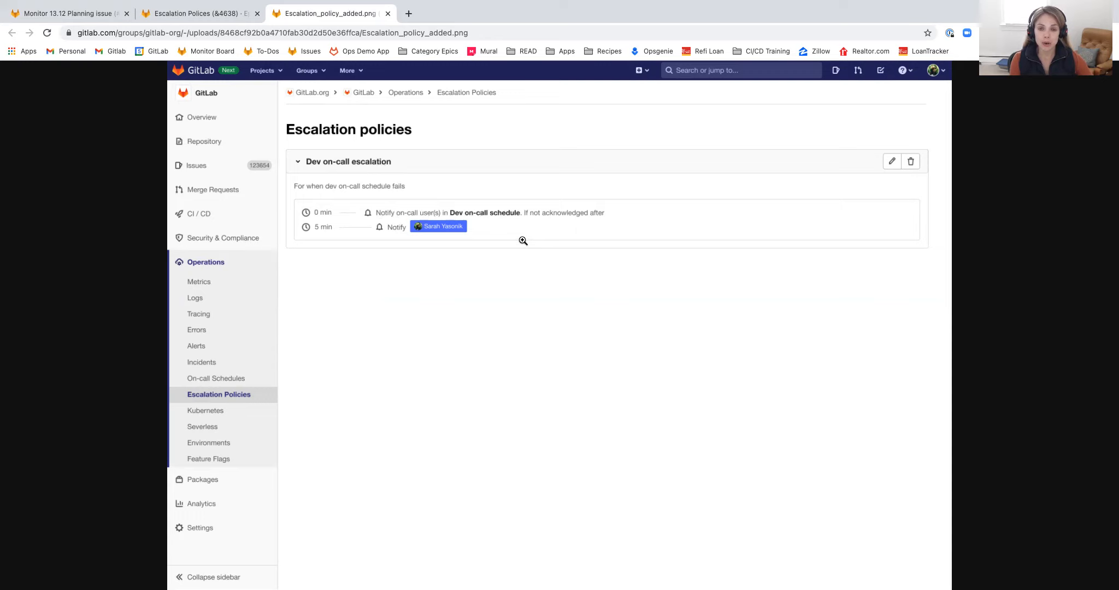